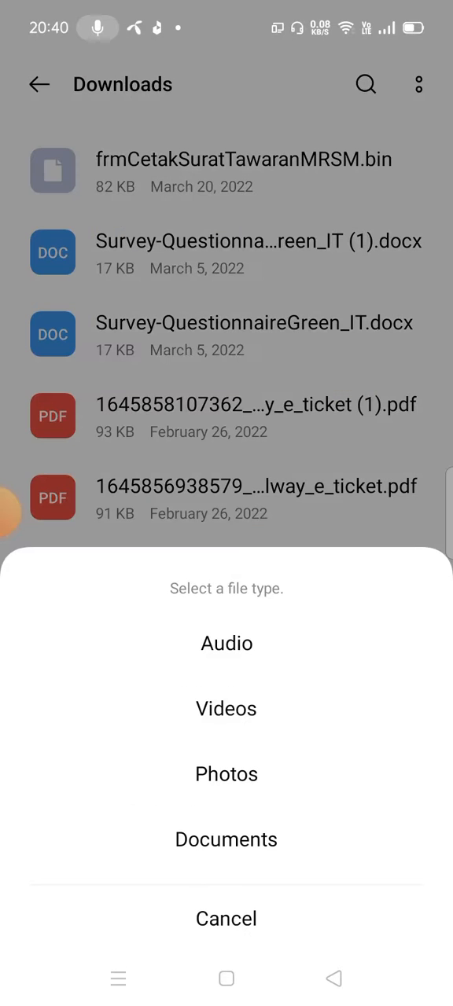
# Attempt to open the .bin file as a document in Office and dismiss the 'Can't open file' error
pyautogui.click(227, 839)
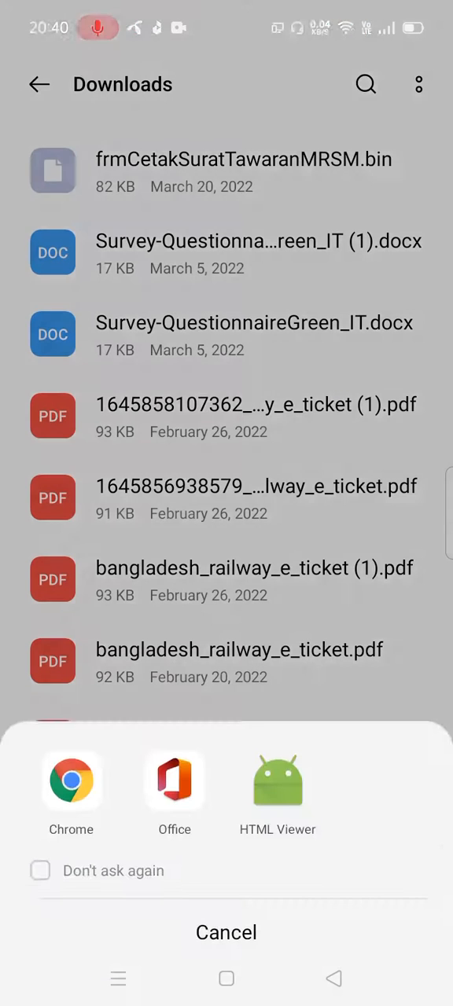
pyautogui.click(174, 780)
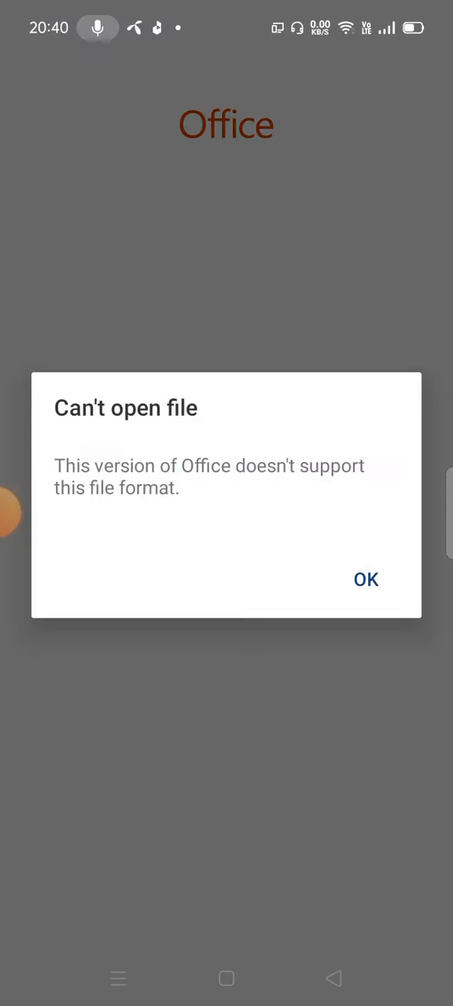
pyautogui.click(365, 578)
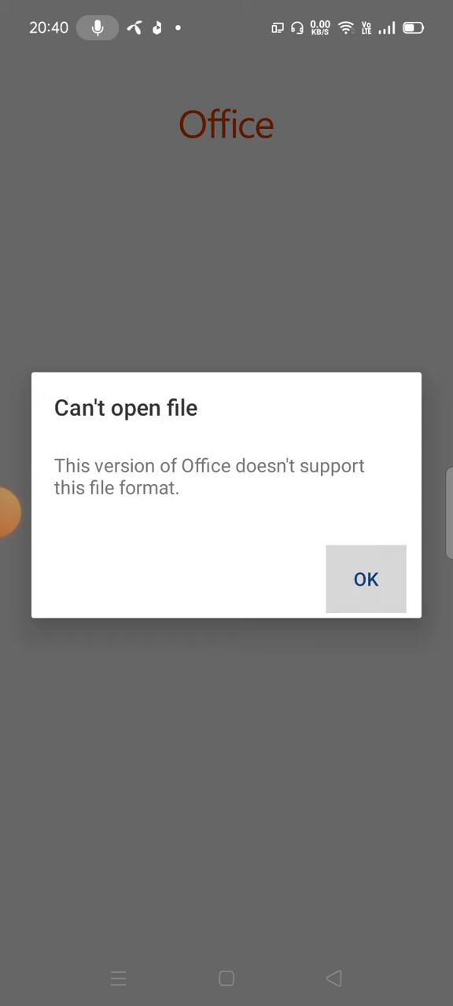
pyautogui.click(365, 578)
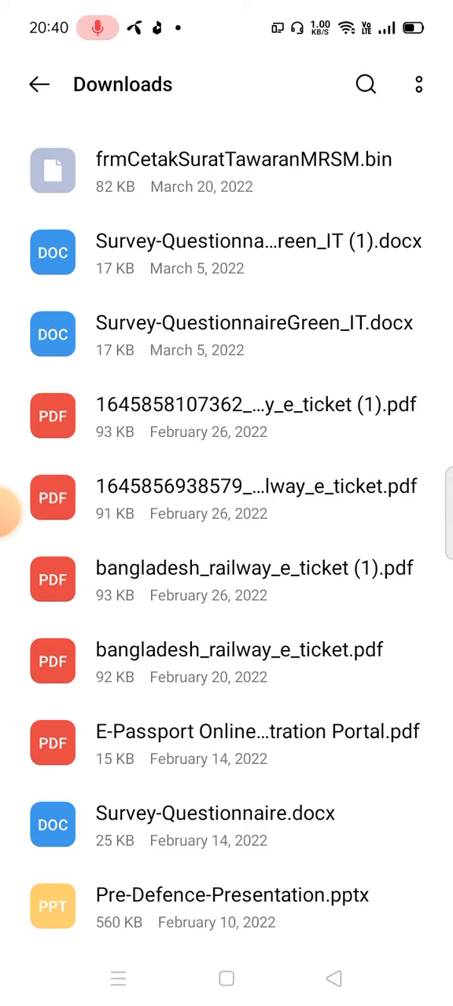
# Select frmCetakSuratTawaranMRSM.bin in Downloads to start renaming it
pyautogui.click(227, 170)
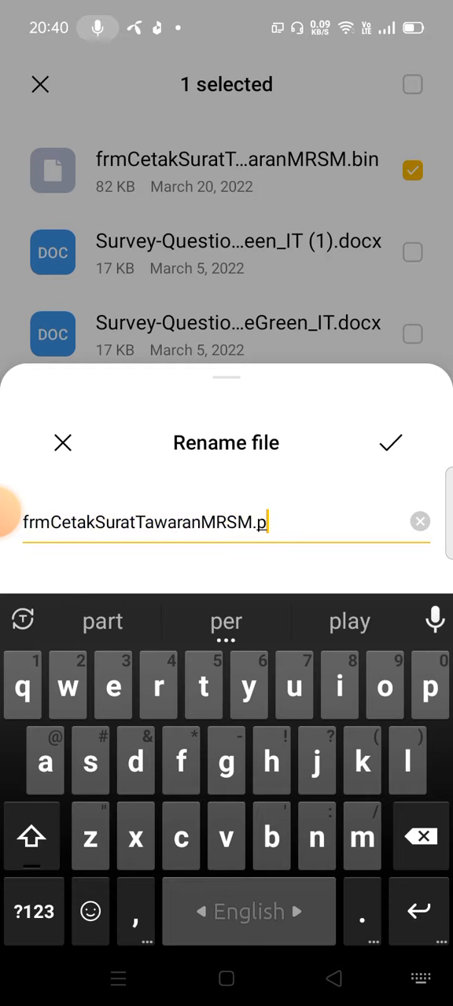
# Change the file's extension to .pdf, making it frmCetakSuratTawaranMRSM.pdf
pyautogui.write('df')
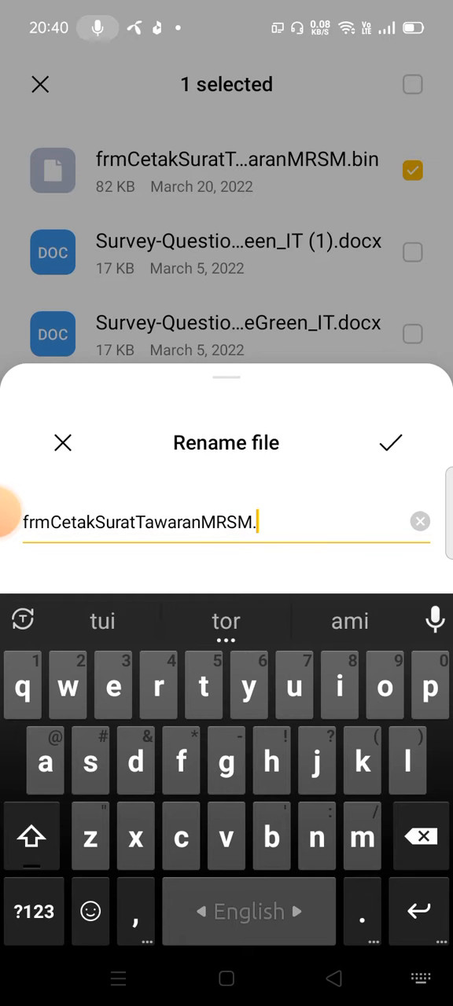
pyautogui.write('jpg')
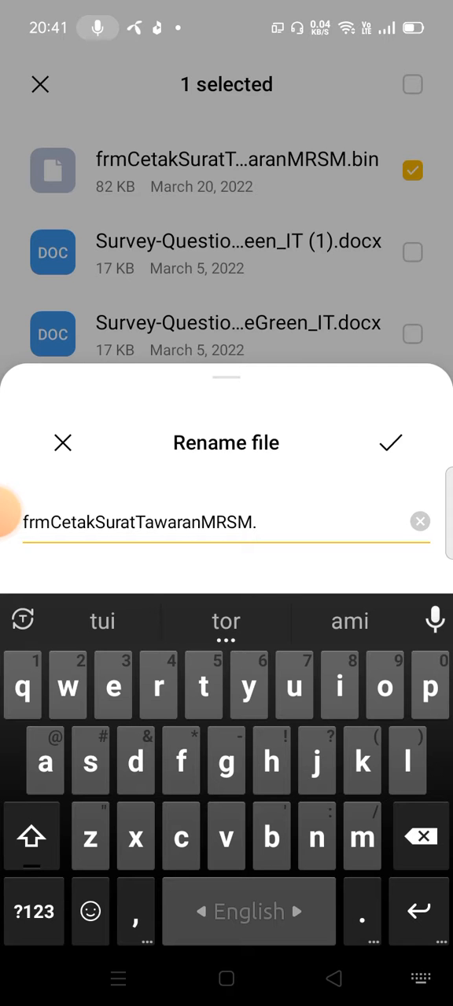
pyautogui.write('pdf')
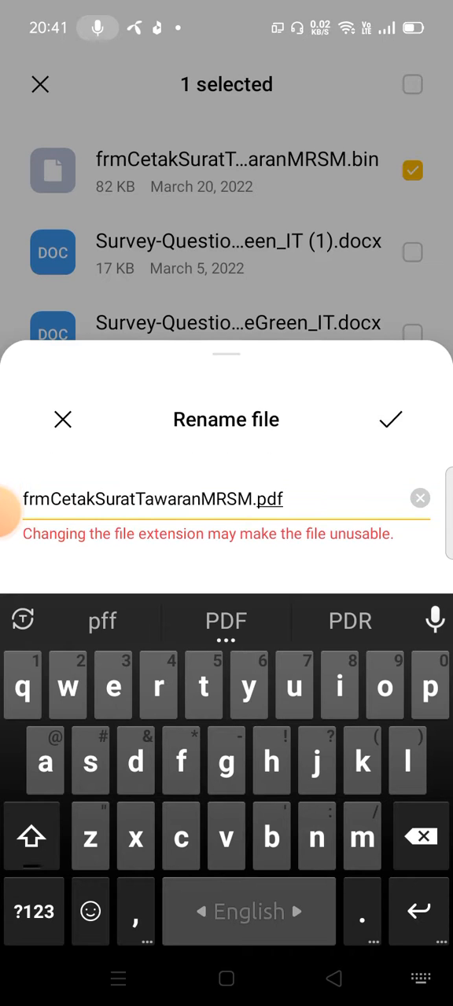
pyautogui.click(389, 419)
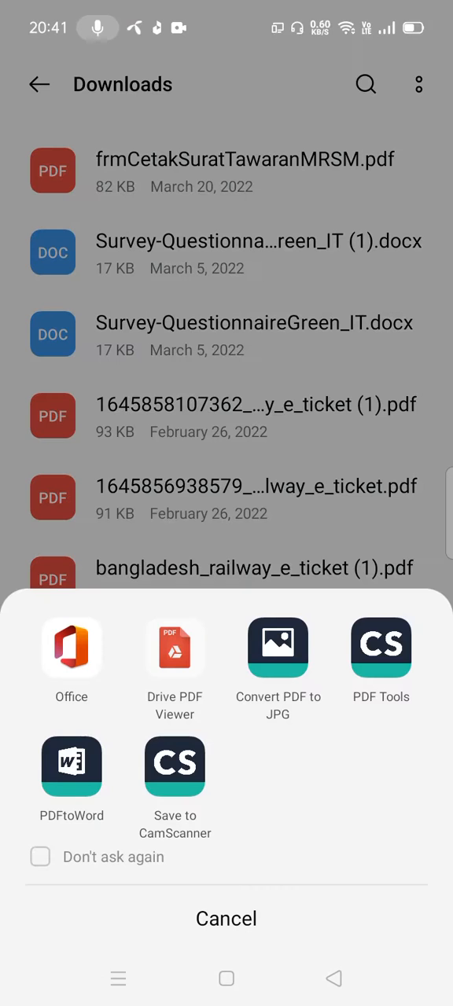
# View the renamed file as a readable document in Drive PDF Viewer, scrolling through its pages
pyautogui.click(175, 647)
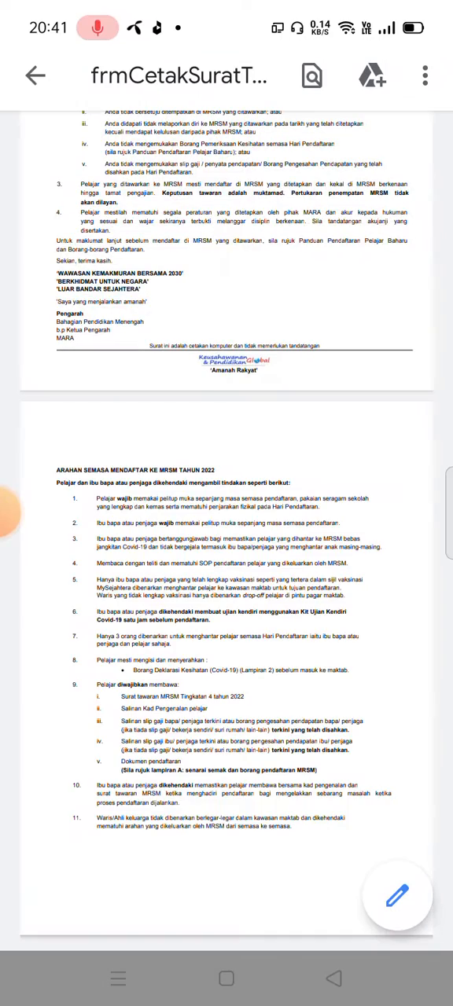
pyautogui.scroll(-3)
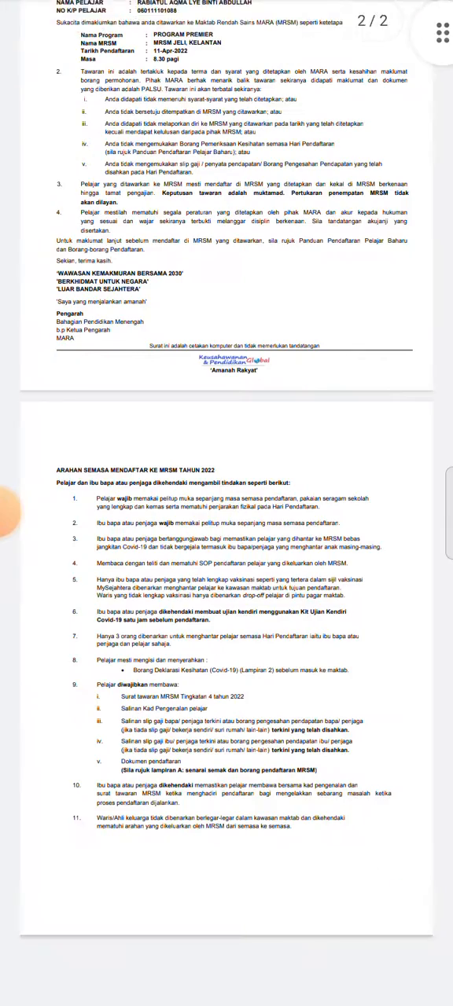